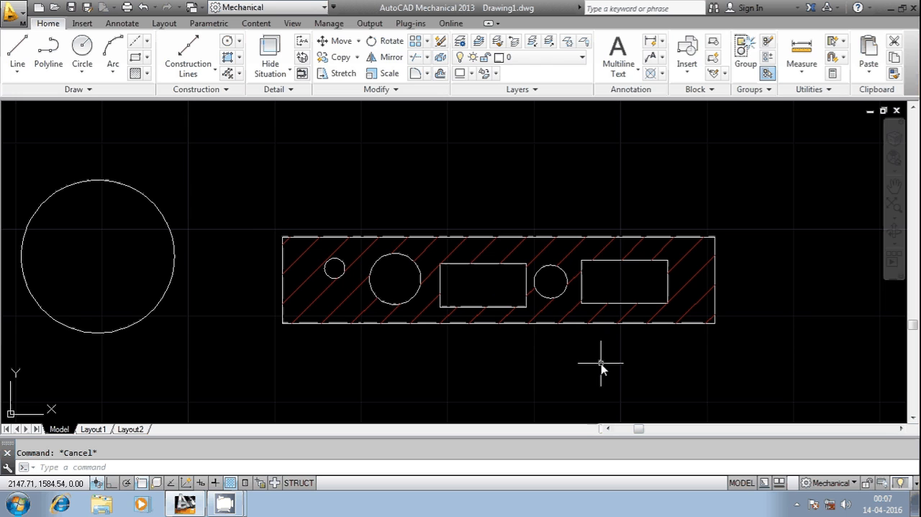
{"action": "mouse_move", "coordinate": [445, 329]}
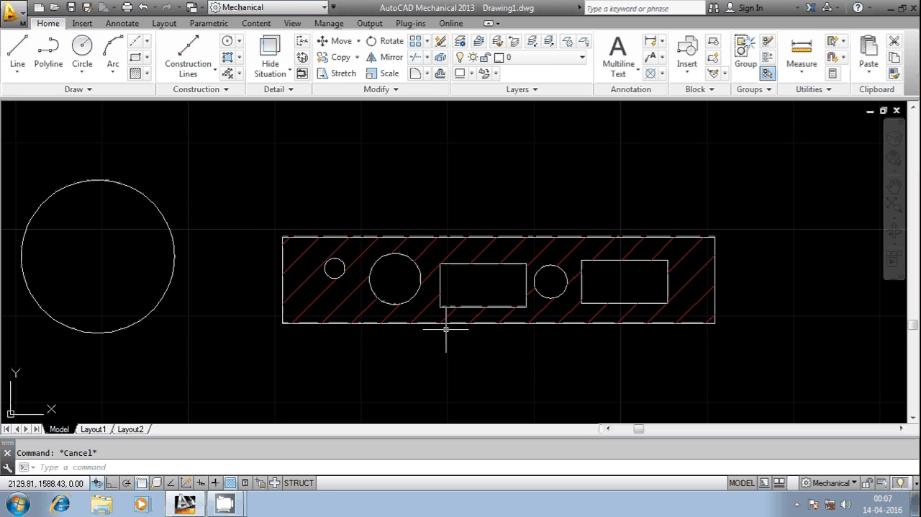
{"action": "mouse_move", "coordinate": [810, 304]}
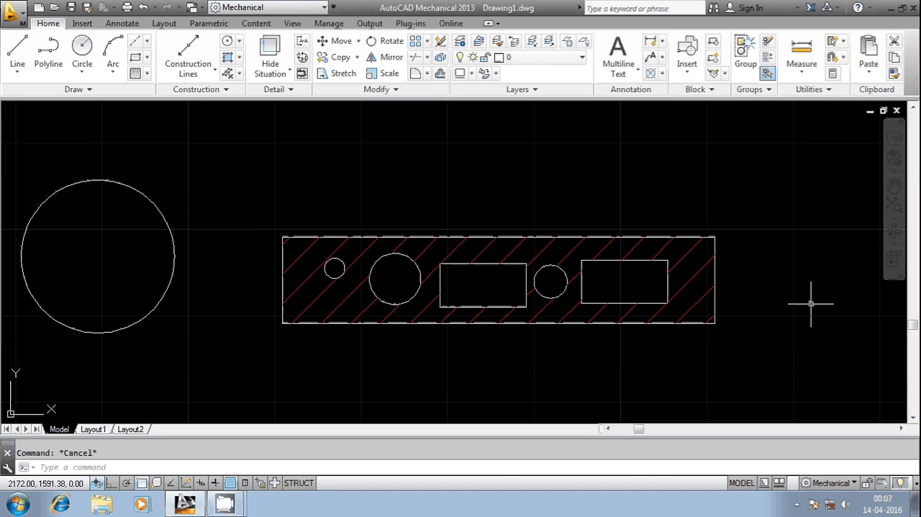
{"action": "mouse_move", "coordinate": [542, 302]}
{"action": "type", "text": "ARE"}
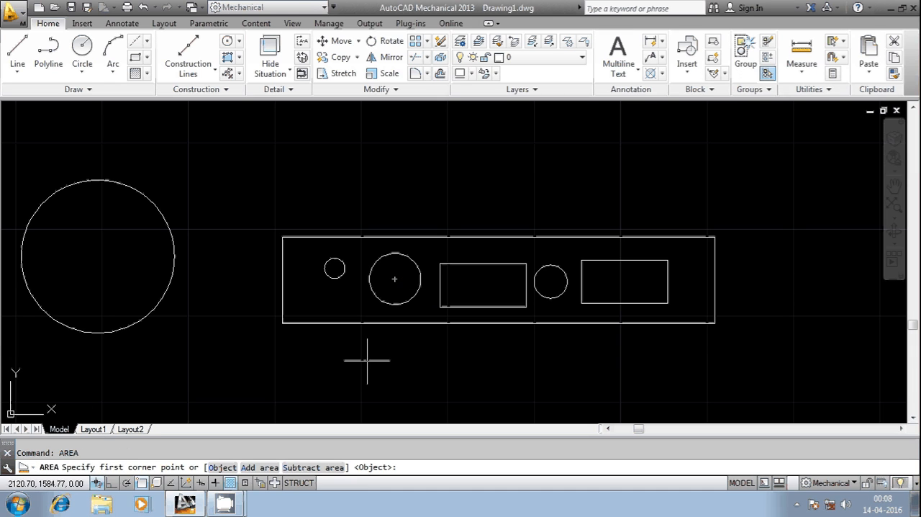
- In AREA Add mode, add the inner rectangles and circles for a 143.57 total
{"action": "type", "text": "A"}
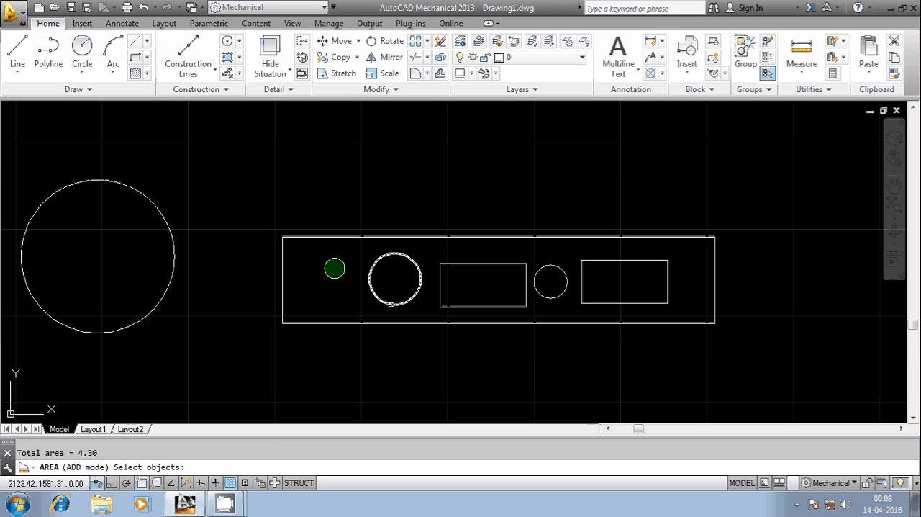
{"action": "left_click", "coordinate": [481, 284]}
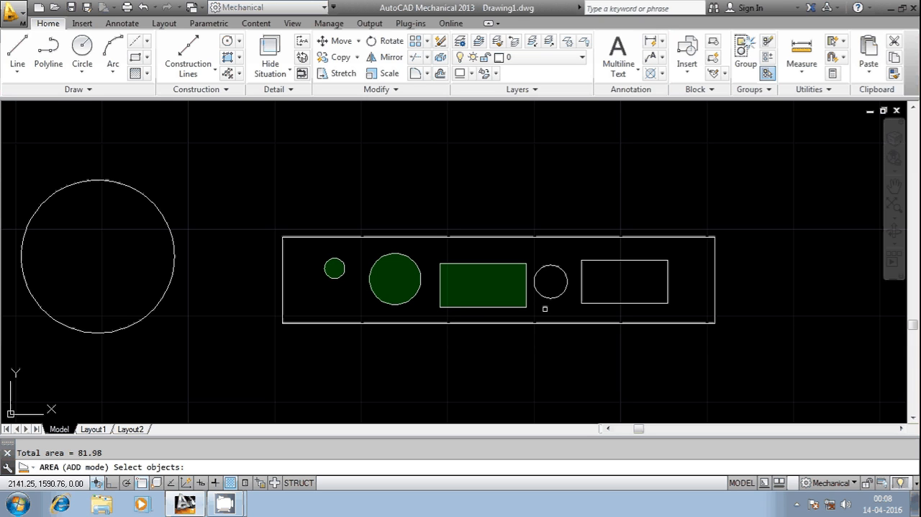
{"action": "left_click", "coordinate": [550, 281]}
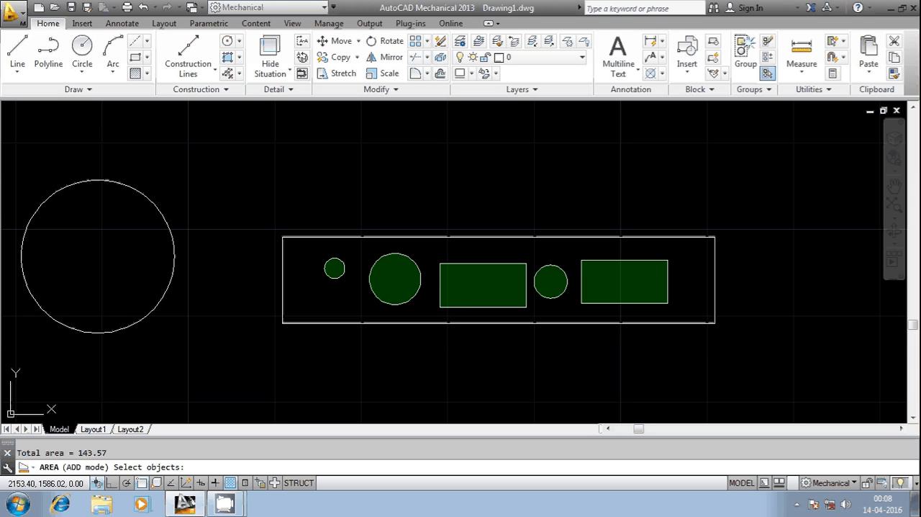
{"action": "mouse_move", "coordinate": [651, 351]}
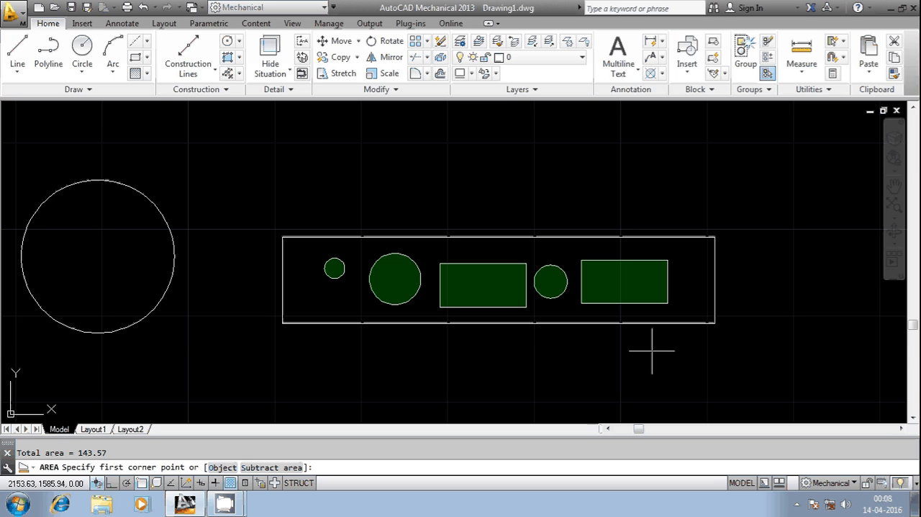
- Subtract the outer plate for a net area of -356.43, then stop the screen recording
{"action": "type", "text": "S"}
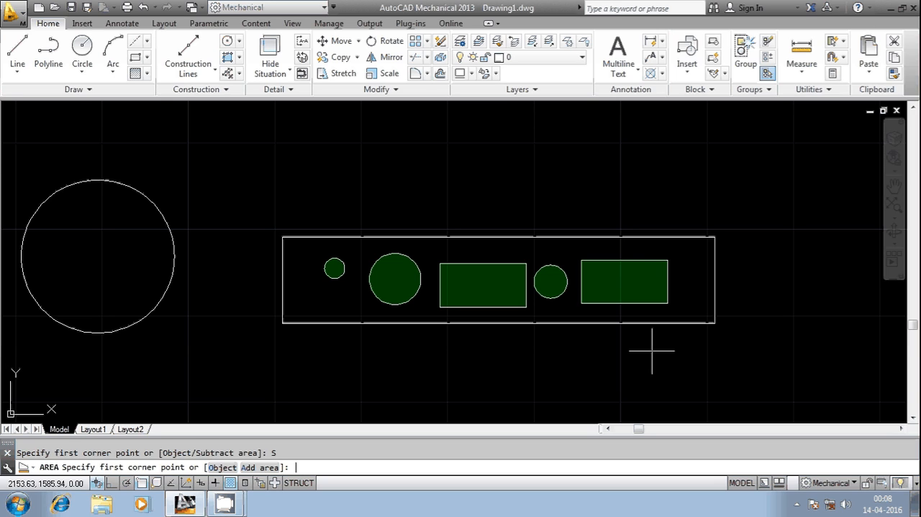
{"action": "mouse_move", "coordinate": [533, 221]}
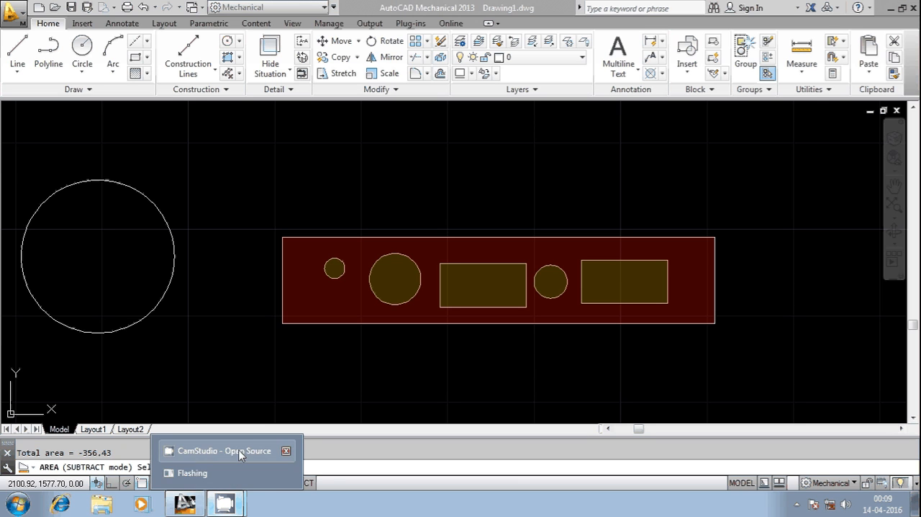
{"action": "left_click", "coordinate": [227, 451]}
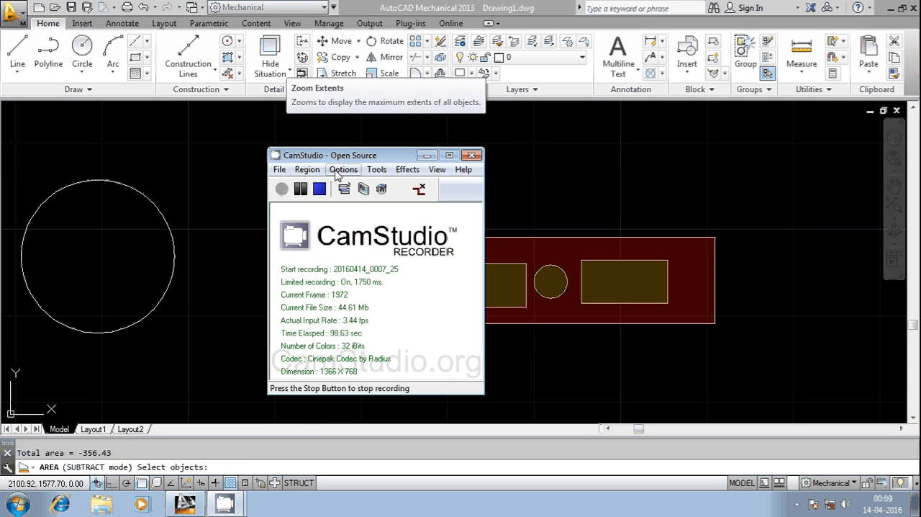
{"action": "left_click", "coordinate": [318, 188]}
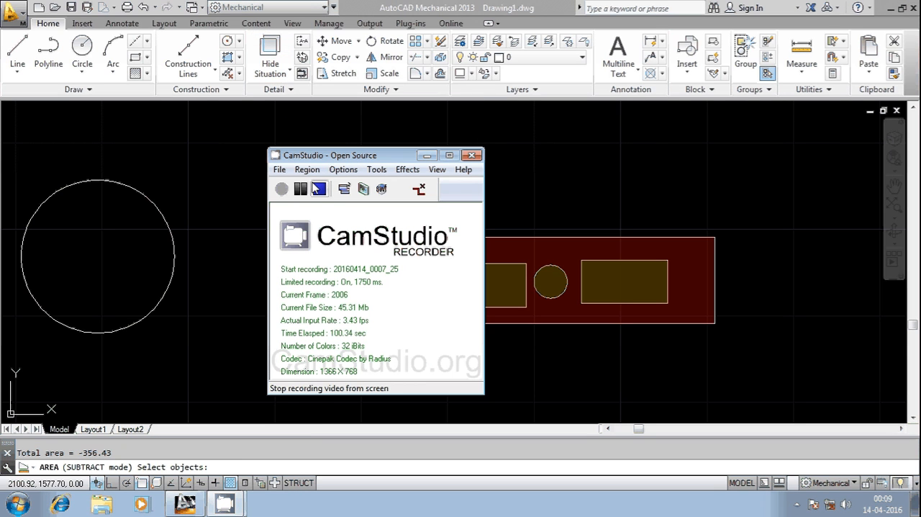